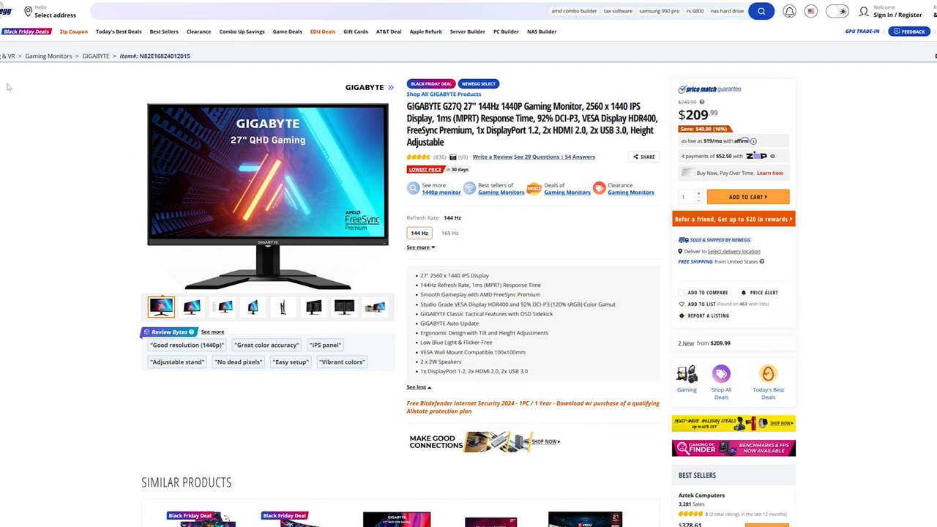
{"action": "mouse_move", "coordinate": [601, 214]}
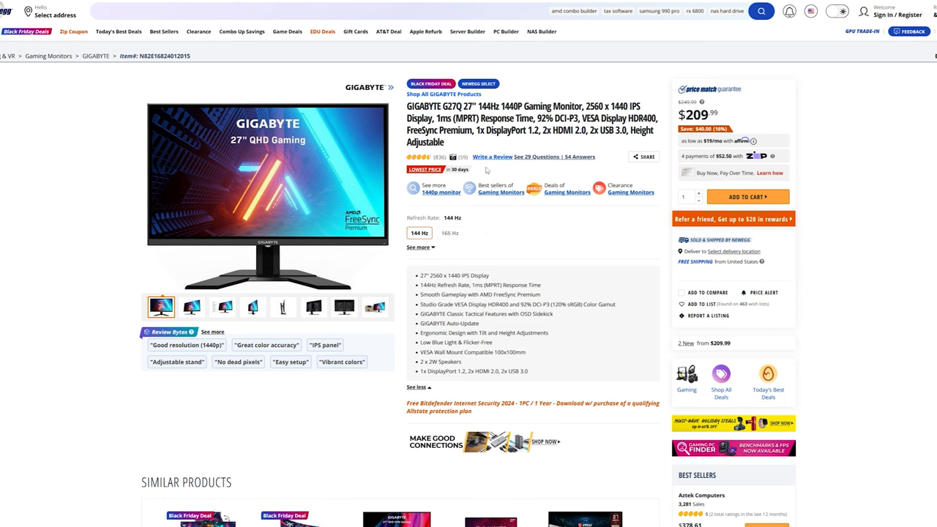
{"action": "scroll", "scroll_direction": "down", "scroll_amount": 3}
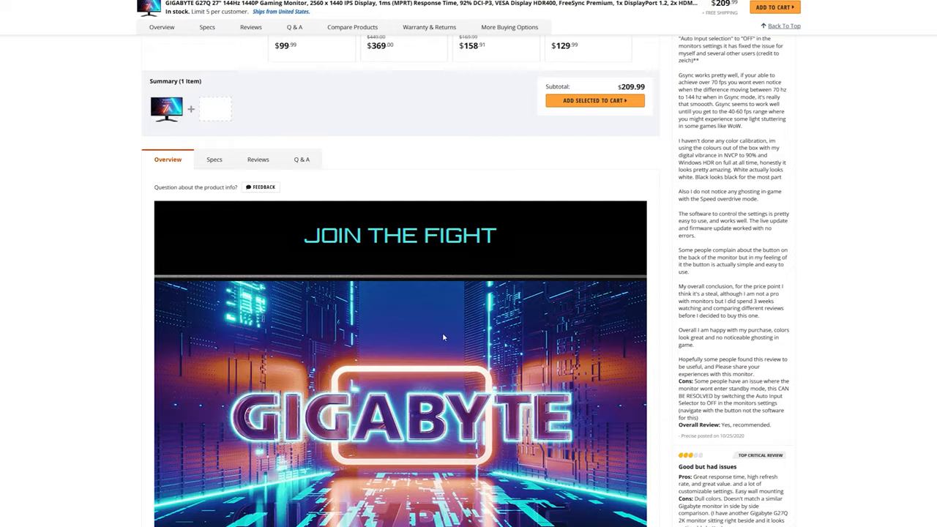
{"action": "scroll", "scroll_direction": "up", "scroll_amount": 3}
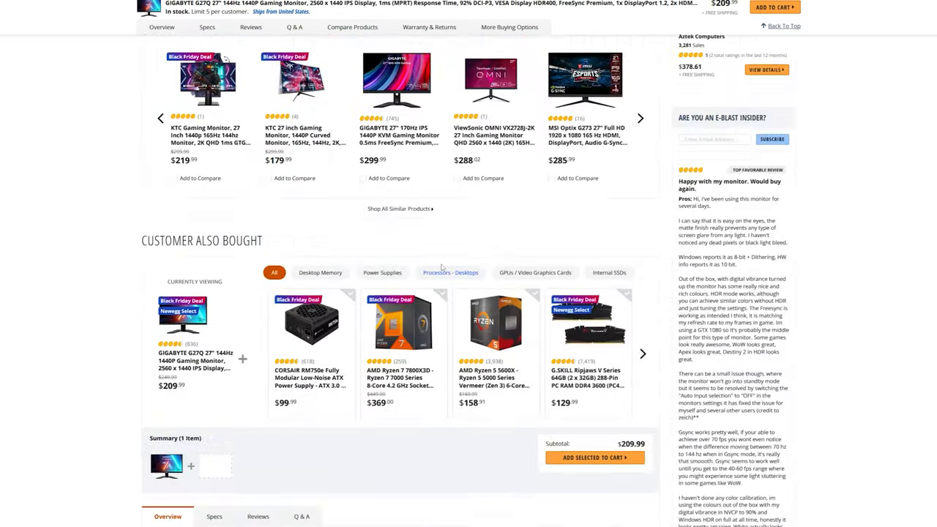